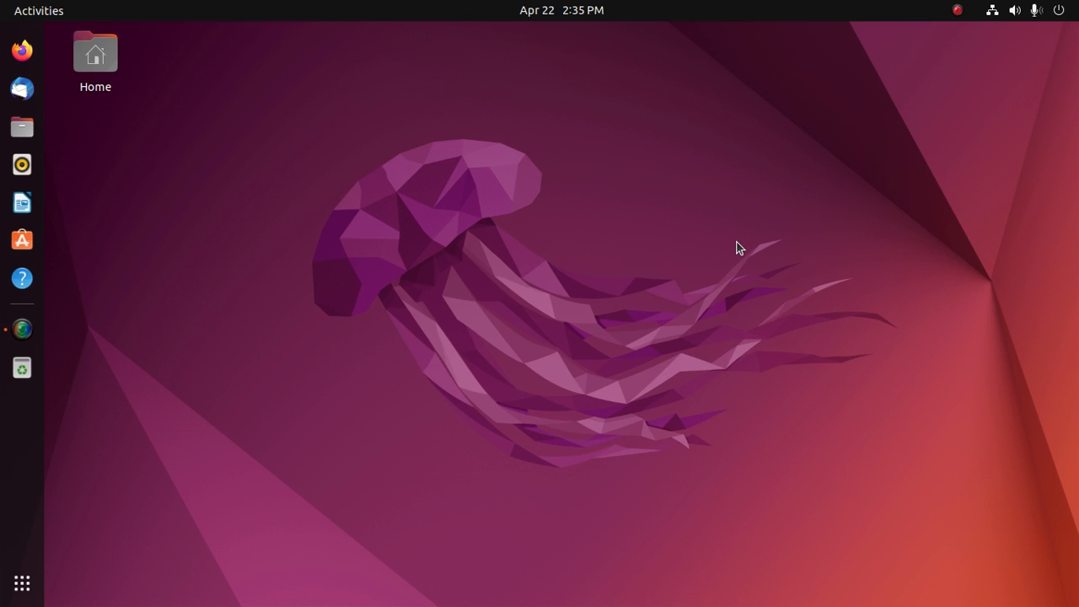
# Launch a Terminal from the dock and maximise it to fill the screen
pyautogui.click(22, 329)
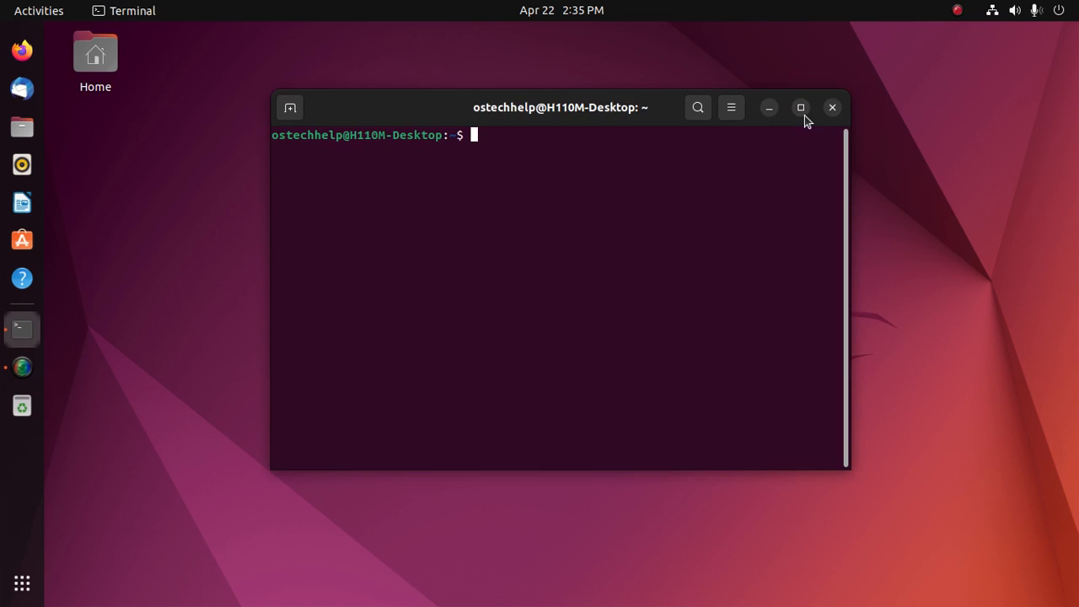
pyautogui.click(799, 108)
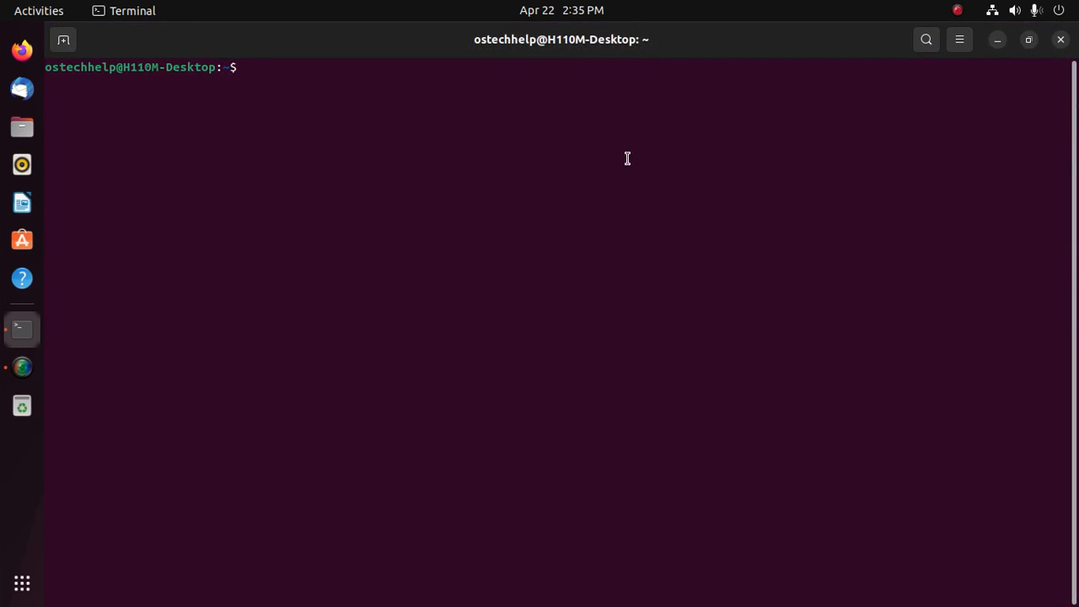
# Run 'sudo apt update' and authenticate with the administrator password
pyautogui.write('s')
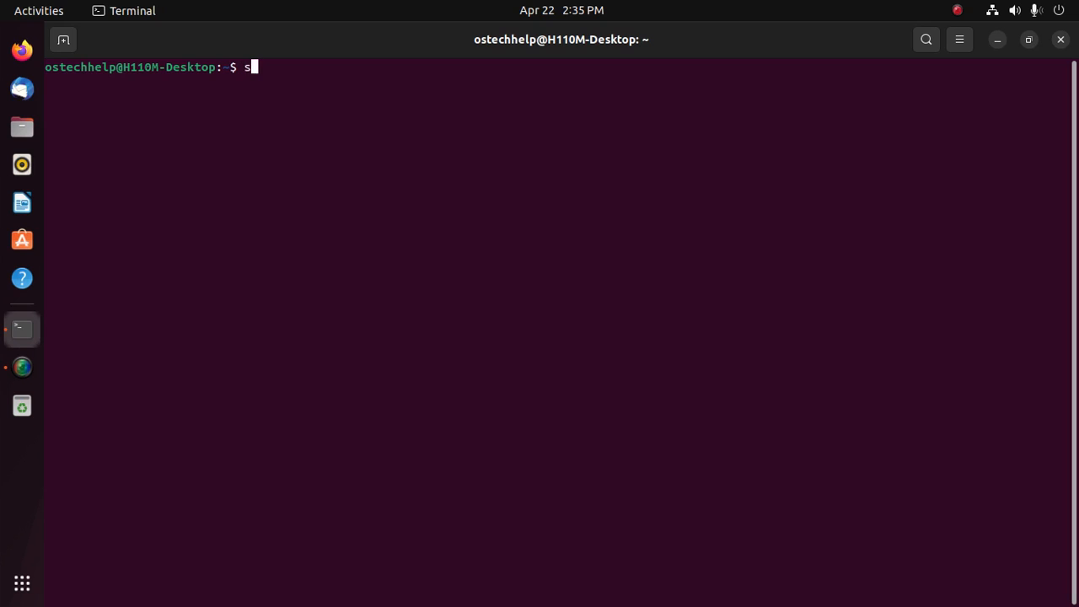
pyautogui.write('udo apt upda')
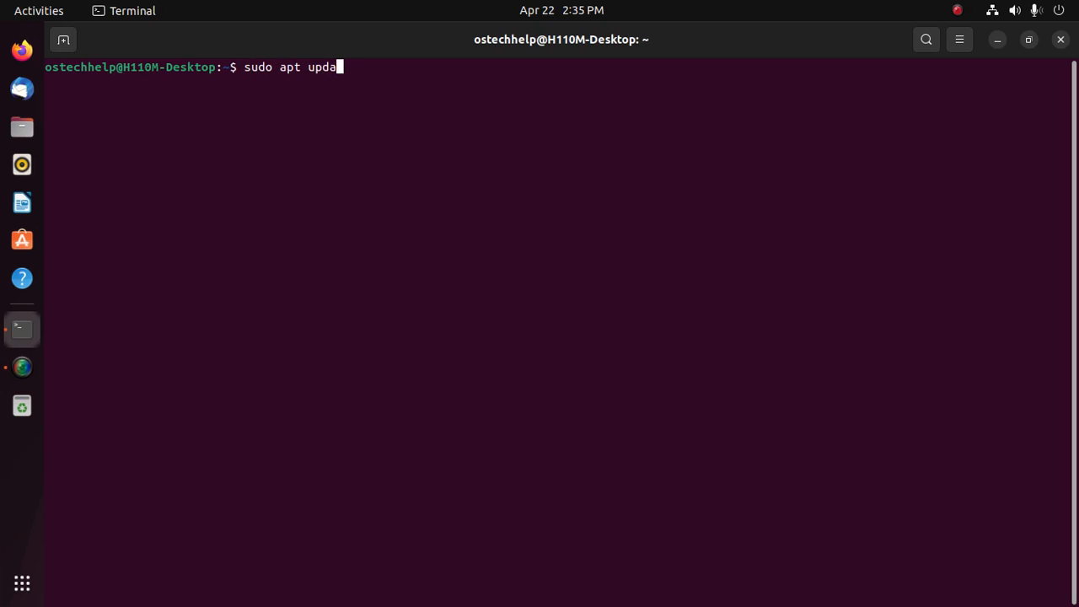
pyautogui.write('te')
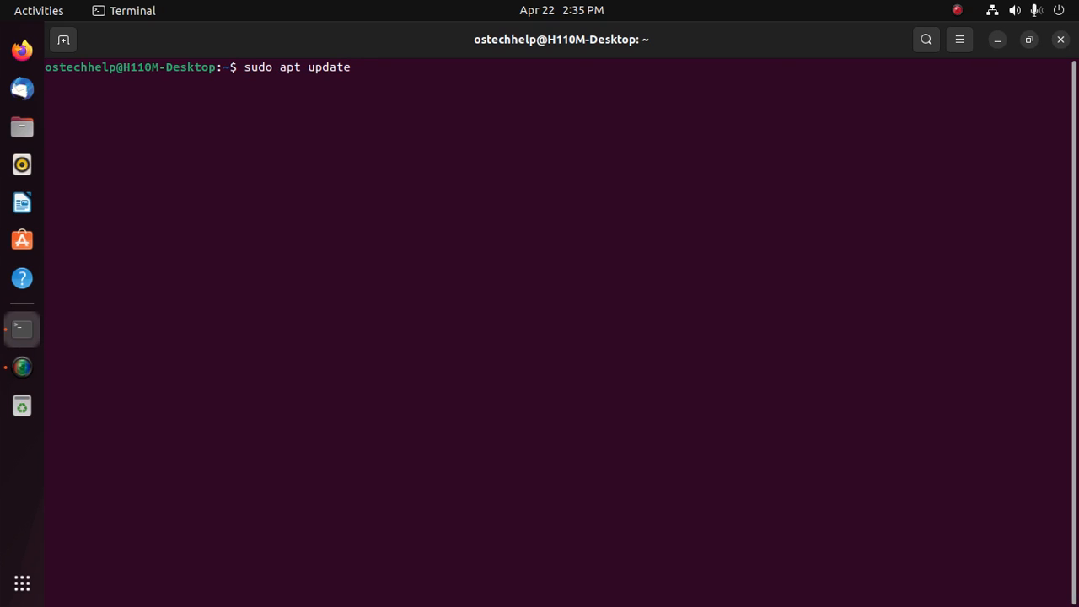
pyautogui.press('Return')
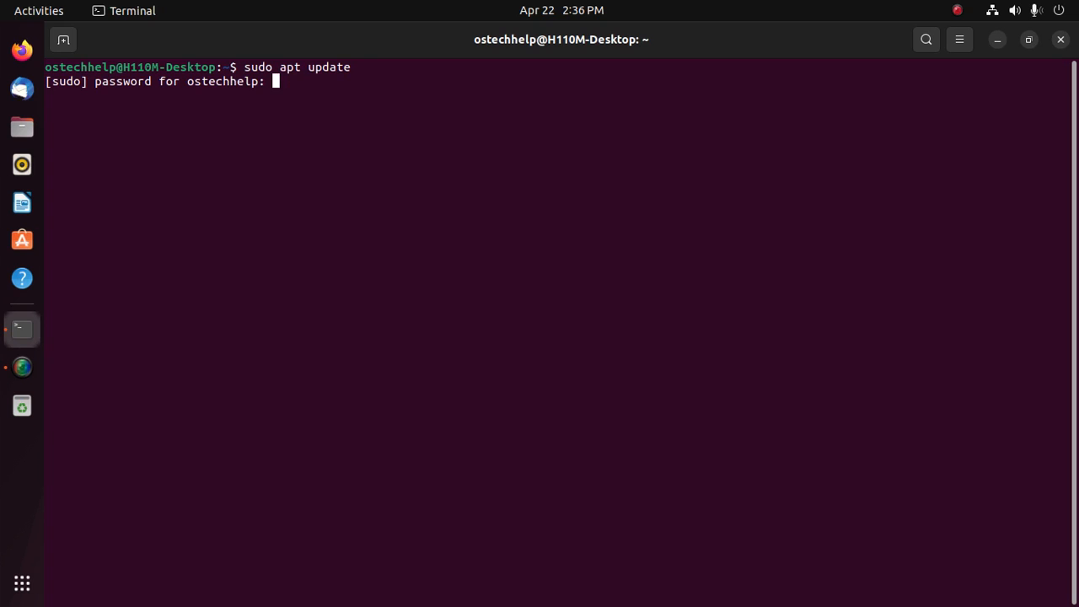
pyautogui.press('Return')
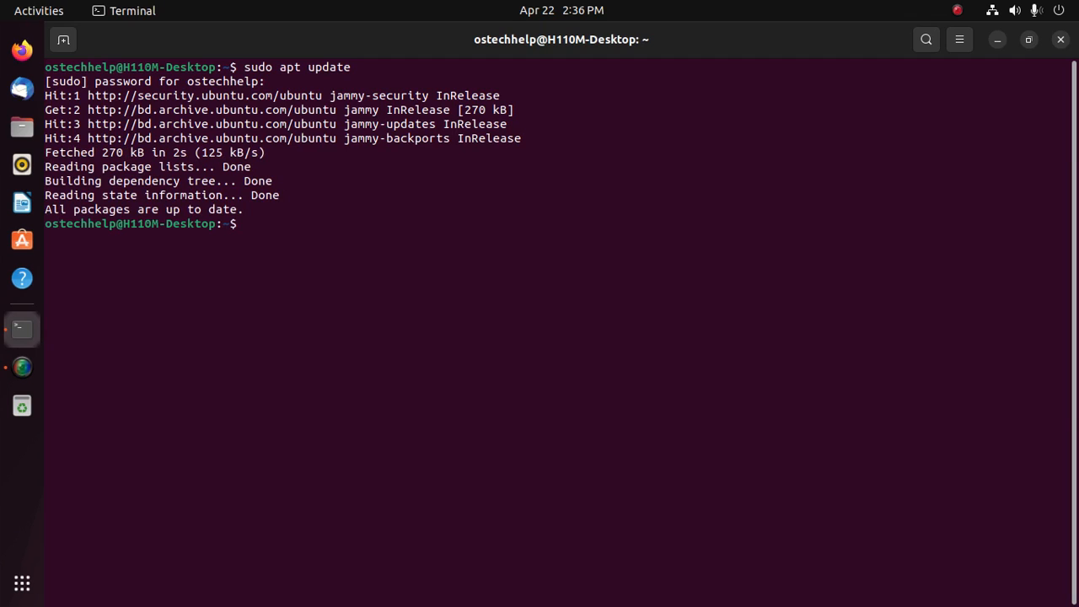
# Run 'sudo apt install vlc', confirm with Y, and restore the terminal to normal size
pyautogui.write('sudo')
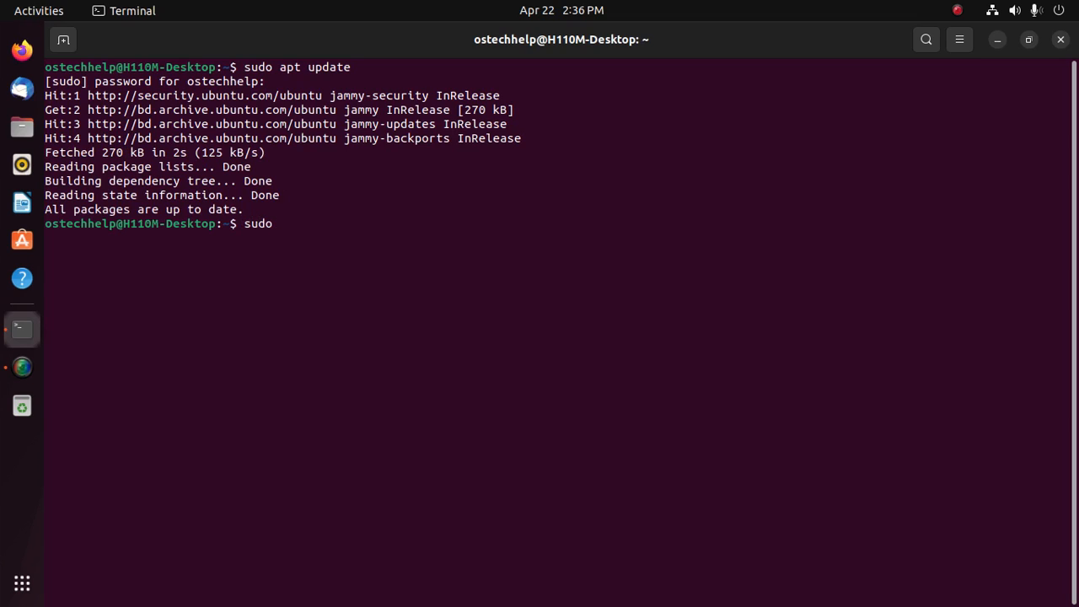
pyautogui.write('apt')
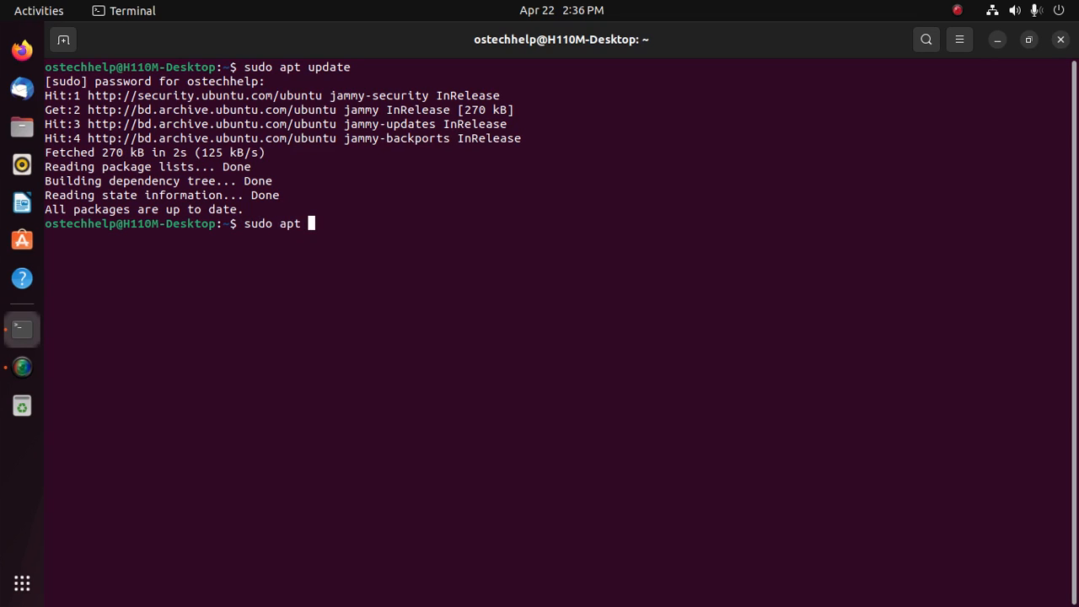
pyautogui.write('install vlc')
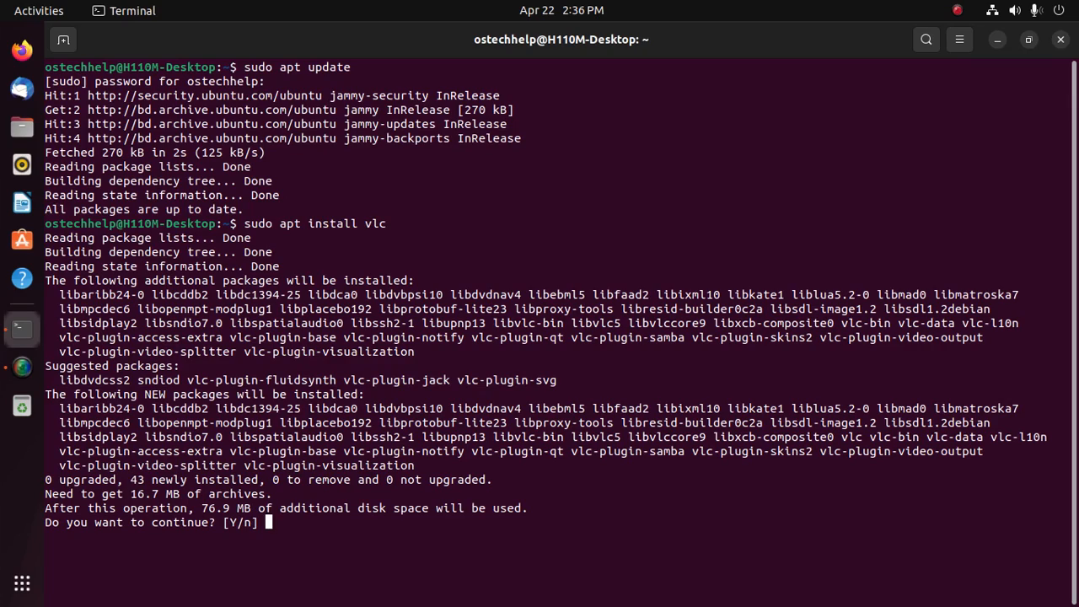
pyautogui.write('Y')
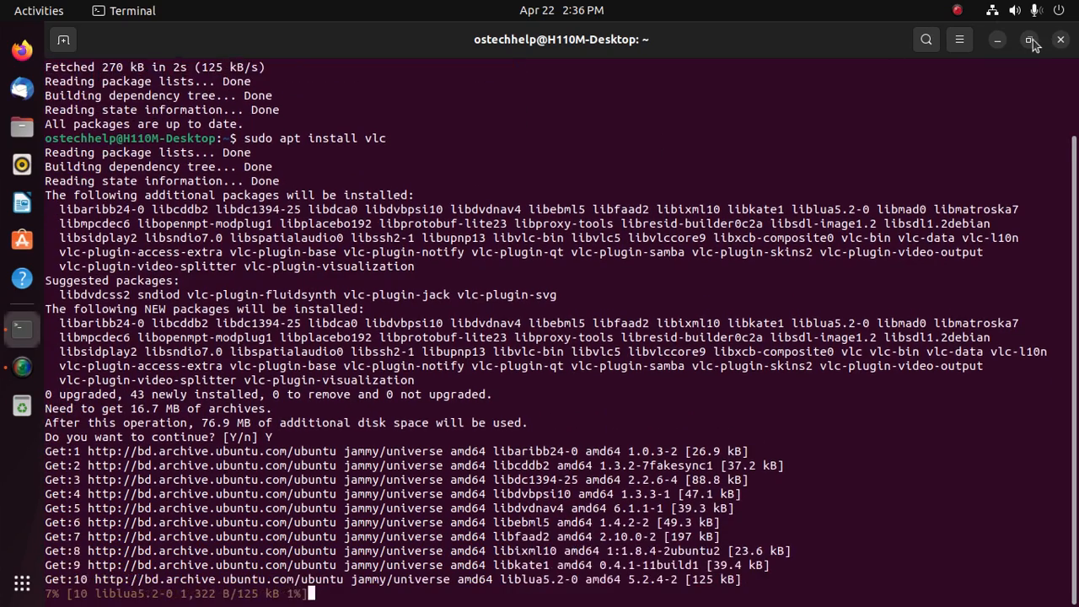
pyautogui.click(1032, 40)
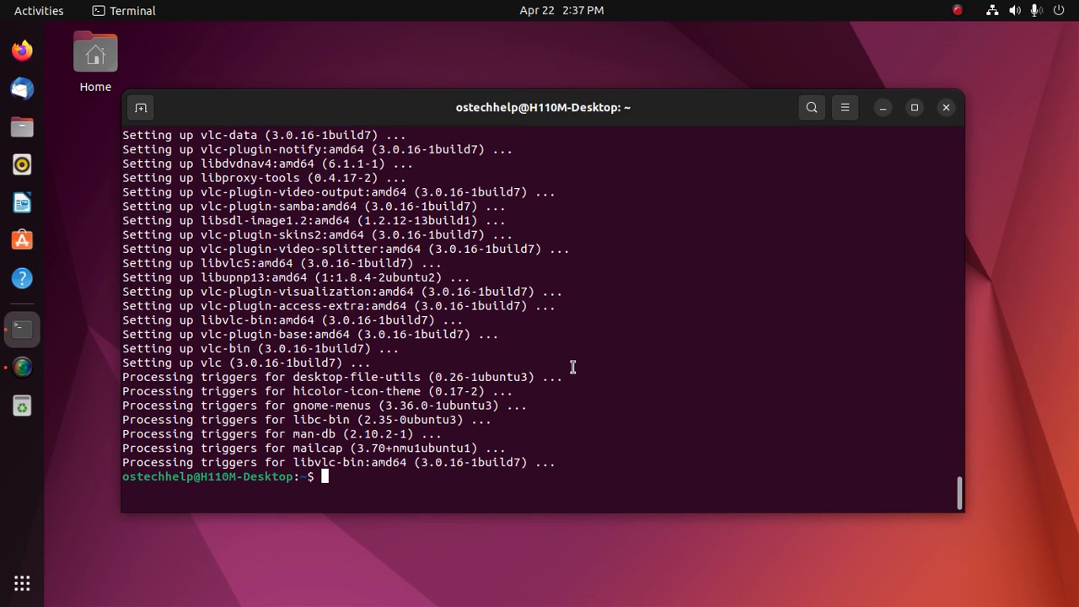
pyautogui.moveTo(44, 580)
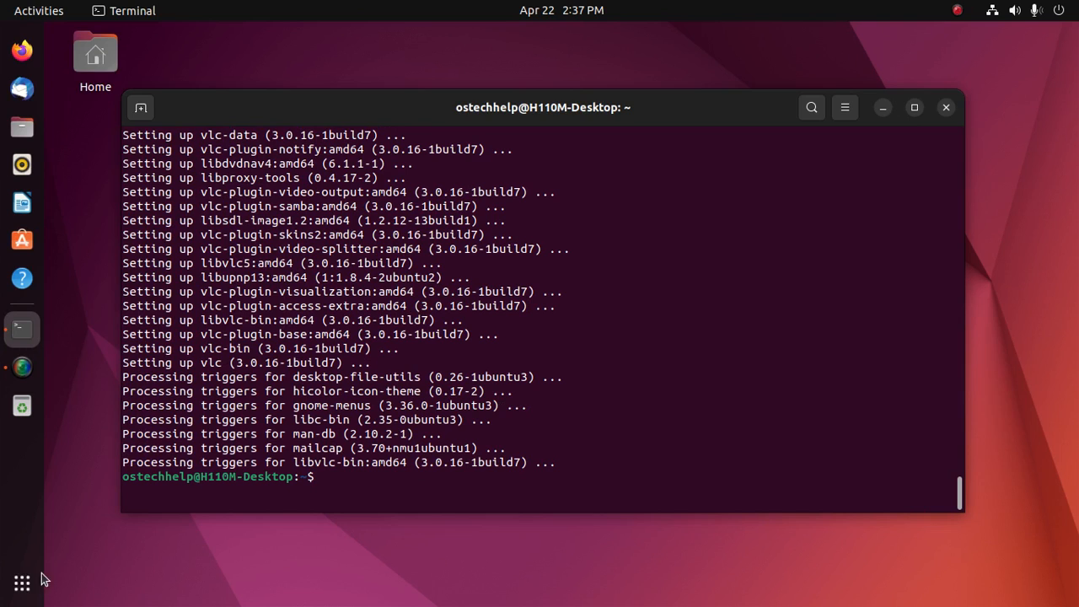
# Search the application grid for 'vlc' to find VLC media player
pyautogui.click(21, 583)
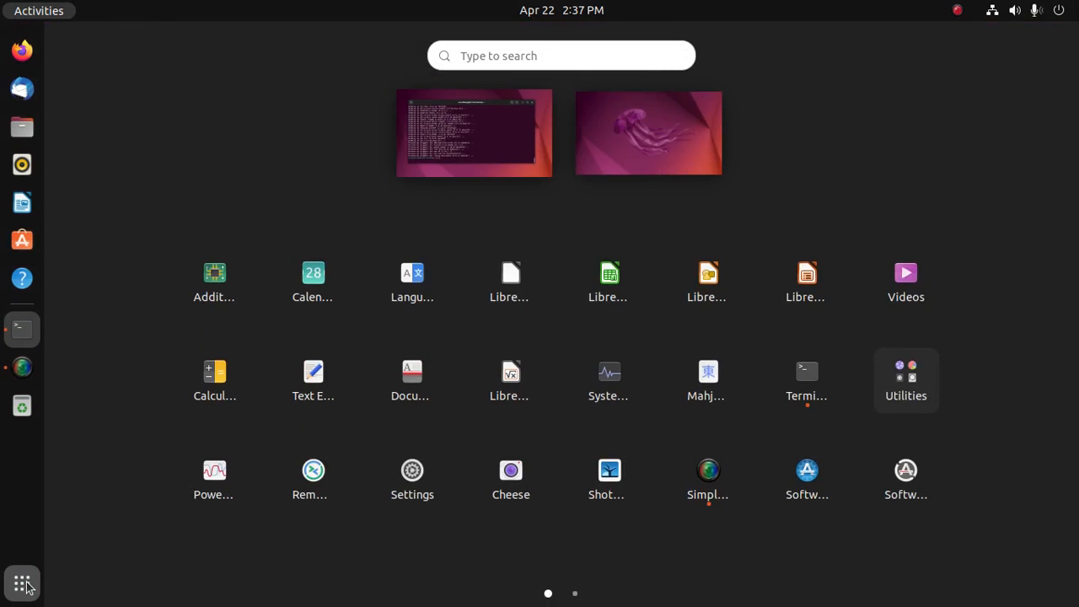
pyautogui.write('vlc')
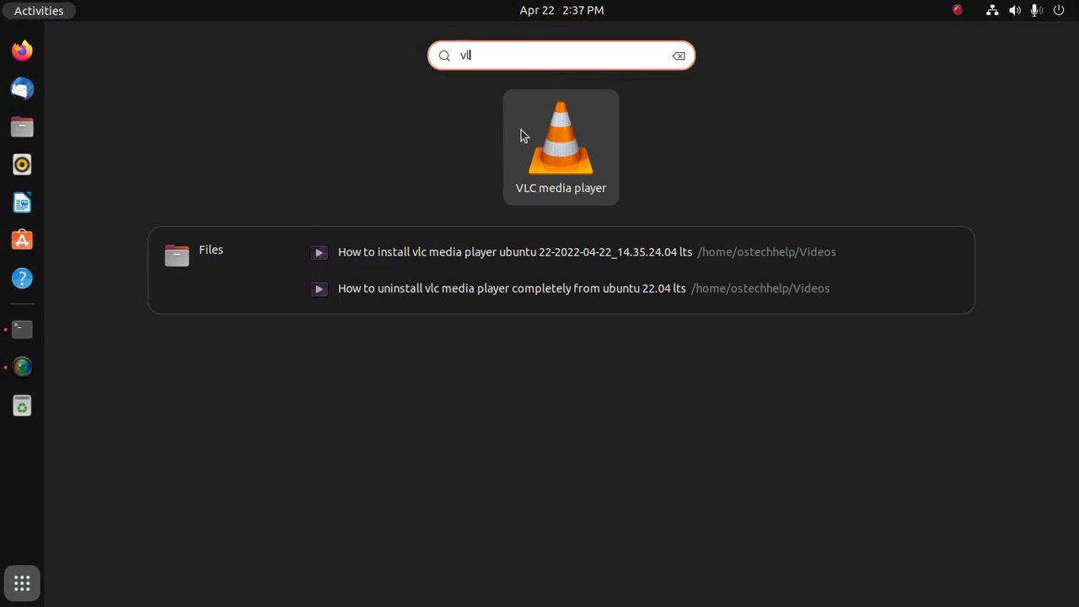
pyautogui.moveTo(564, 138)
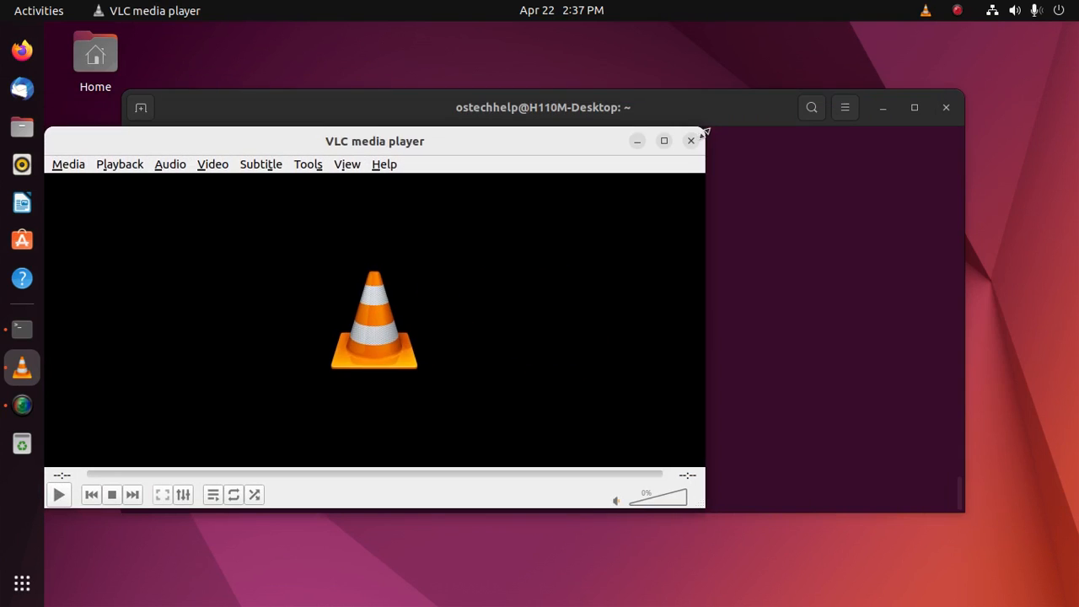
# Drag the launched VLC window by its title bar to a new position
pyautogui.moveTo(375, 141); pyautogui.dragTo(536, 158)
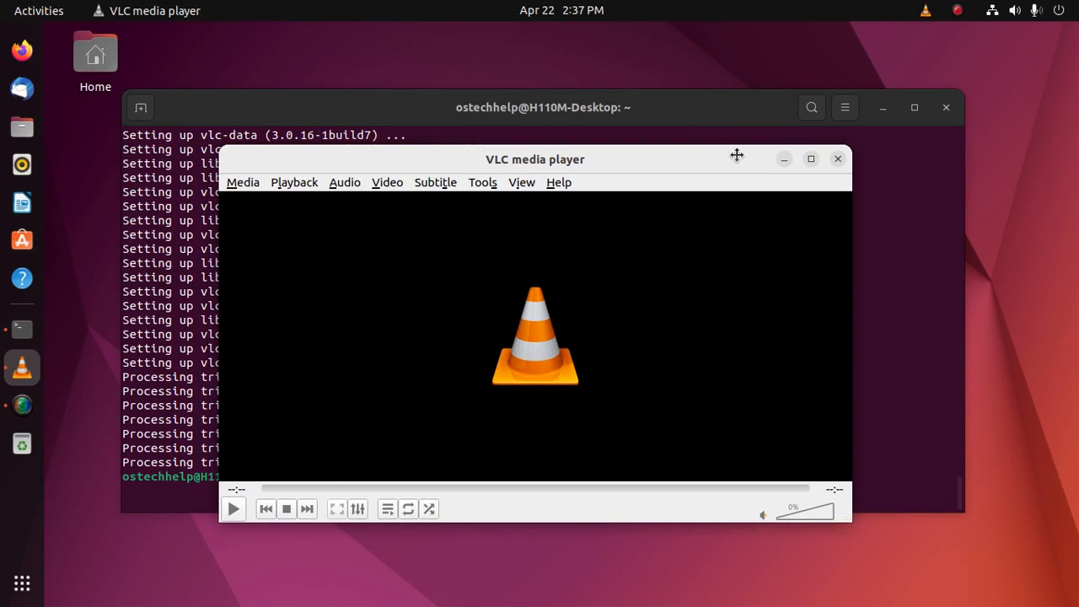
pyautogui.moveTo(639, 324)
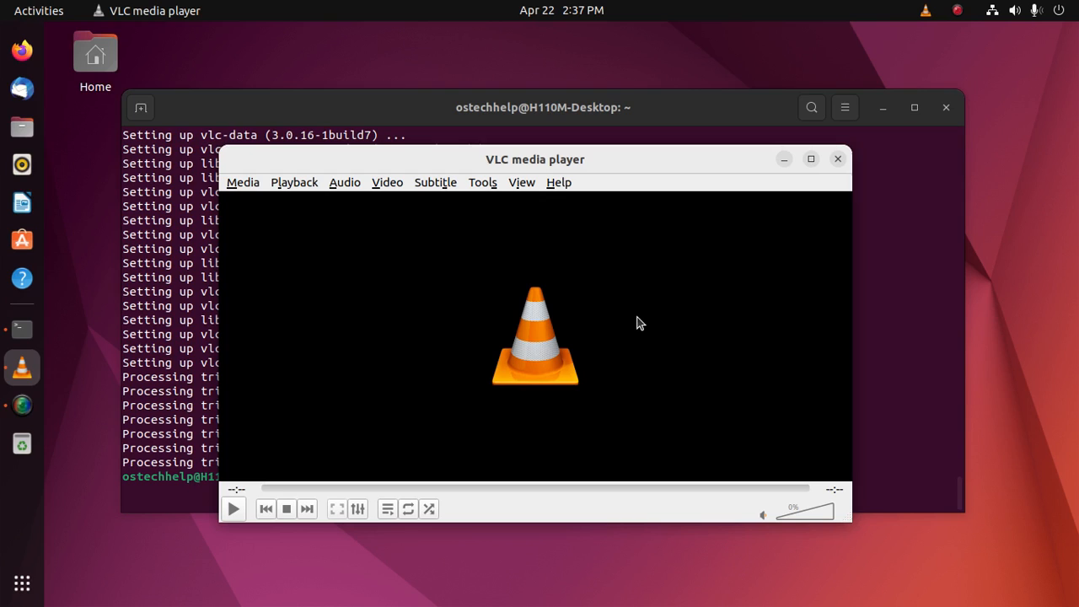